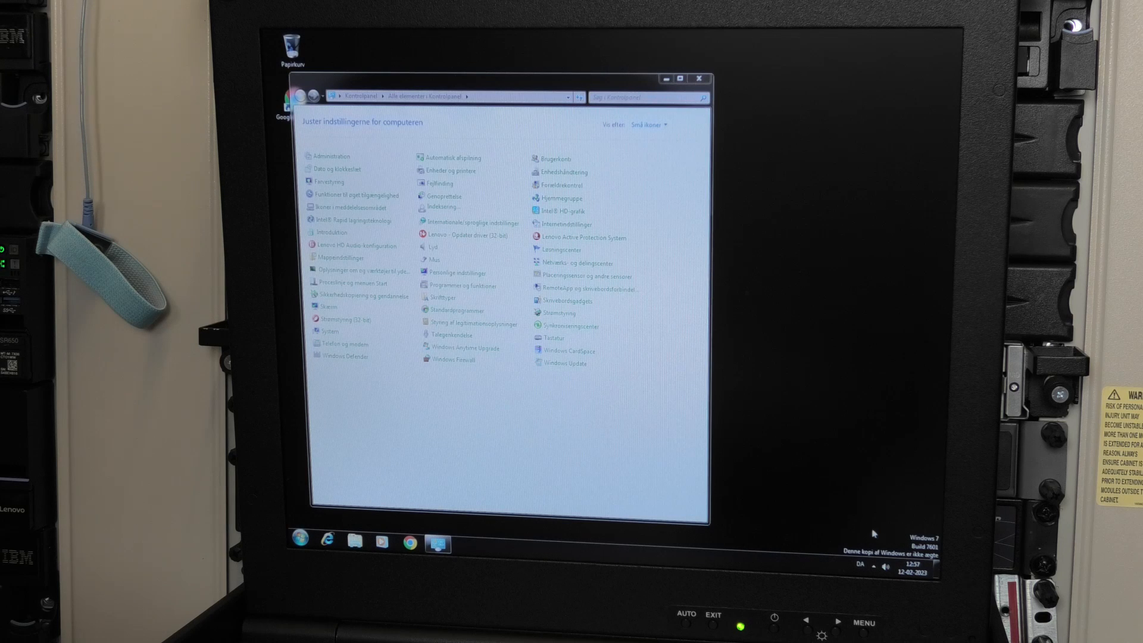
Move the Control Panel window aside while the Windows activation reminder appears.
{"action": "left_click_drag", "start_coordinate": [496, 78], "coordinate": [616, 54]}
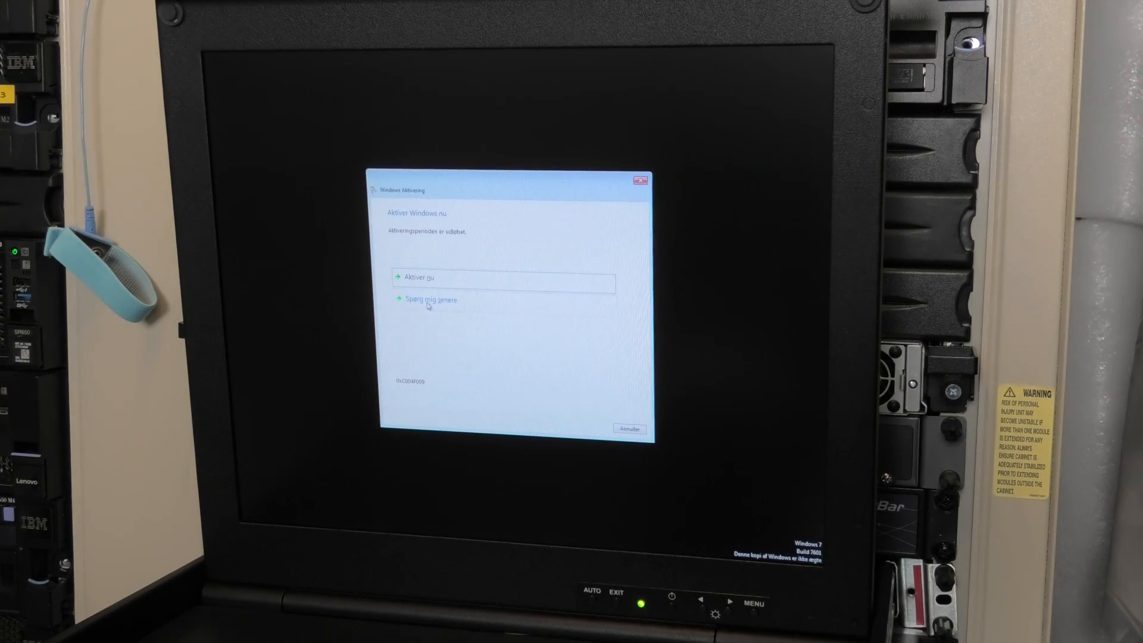
Postpone activation with 'Spørg mig senere' and review the IBM SCSI disk drives in Enhedshåndtering.
{"action": "left_click", "coordinate": [430, 299]}
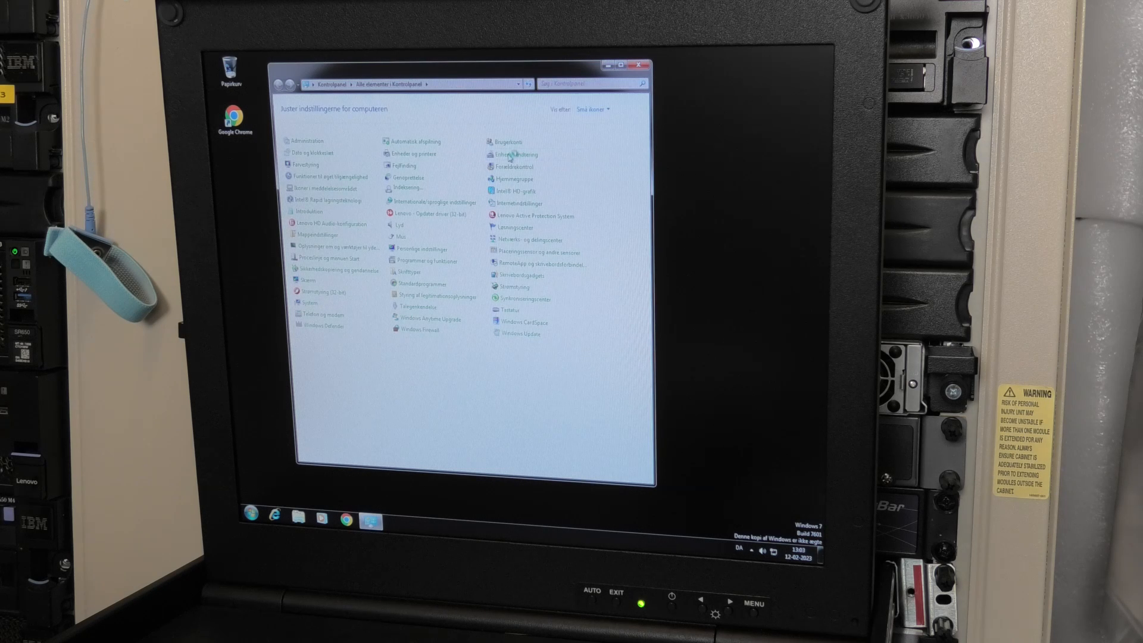
{"action": "left_click", "coordinate": [517, 153]}
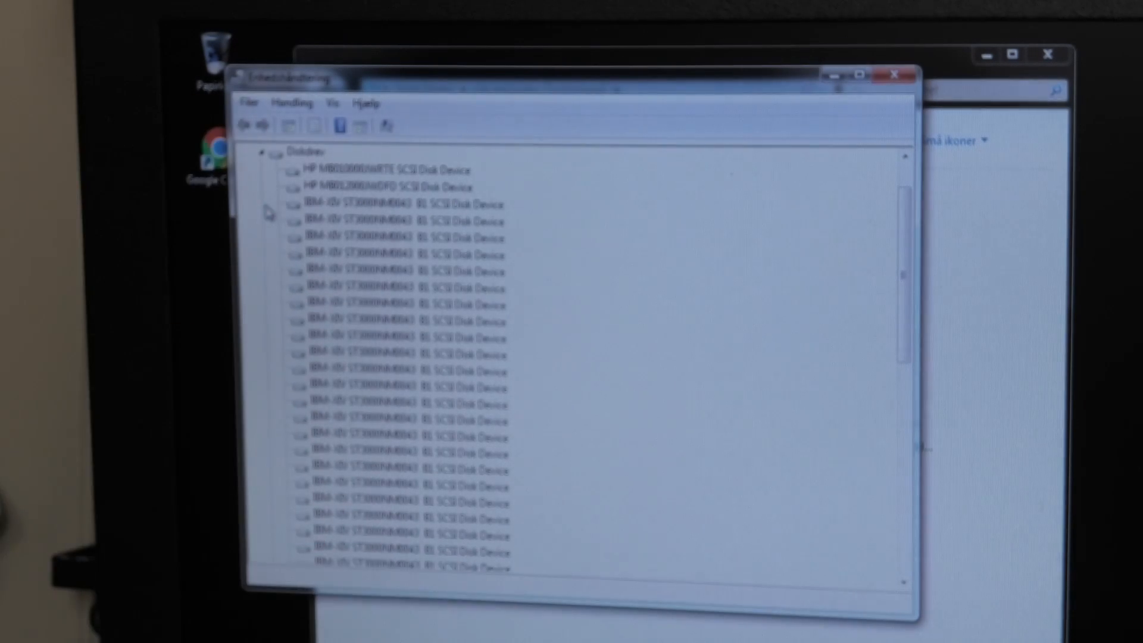
{"action": "scroll", "scroll_direction": "down", "scroll_amount": 3}
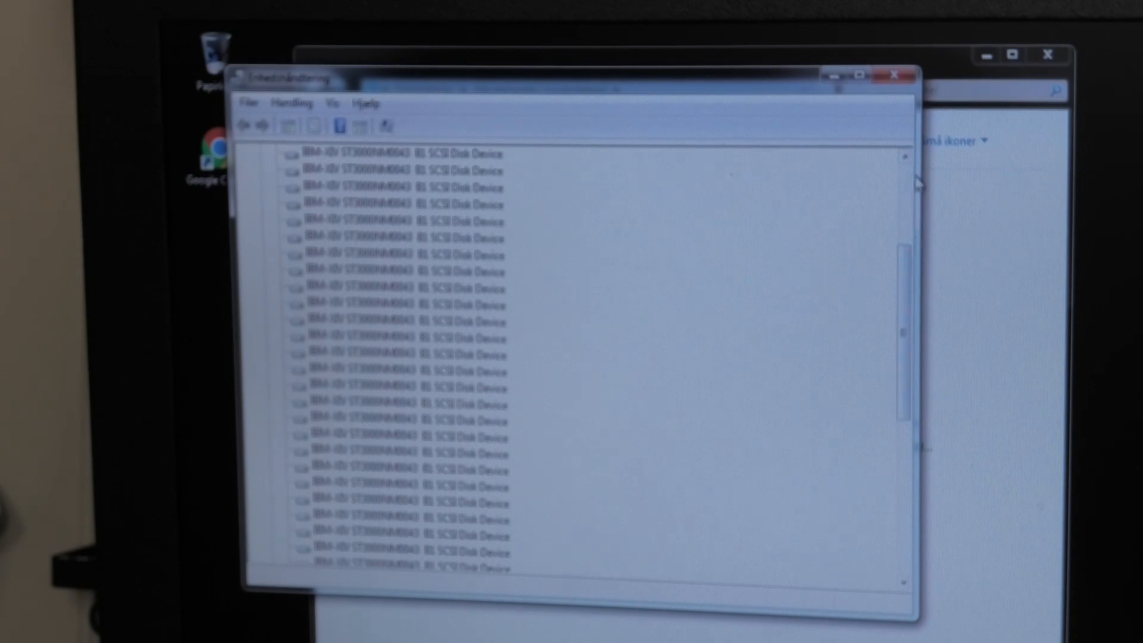
{"action": "mouse_move", "coordinate": [845, 102]}
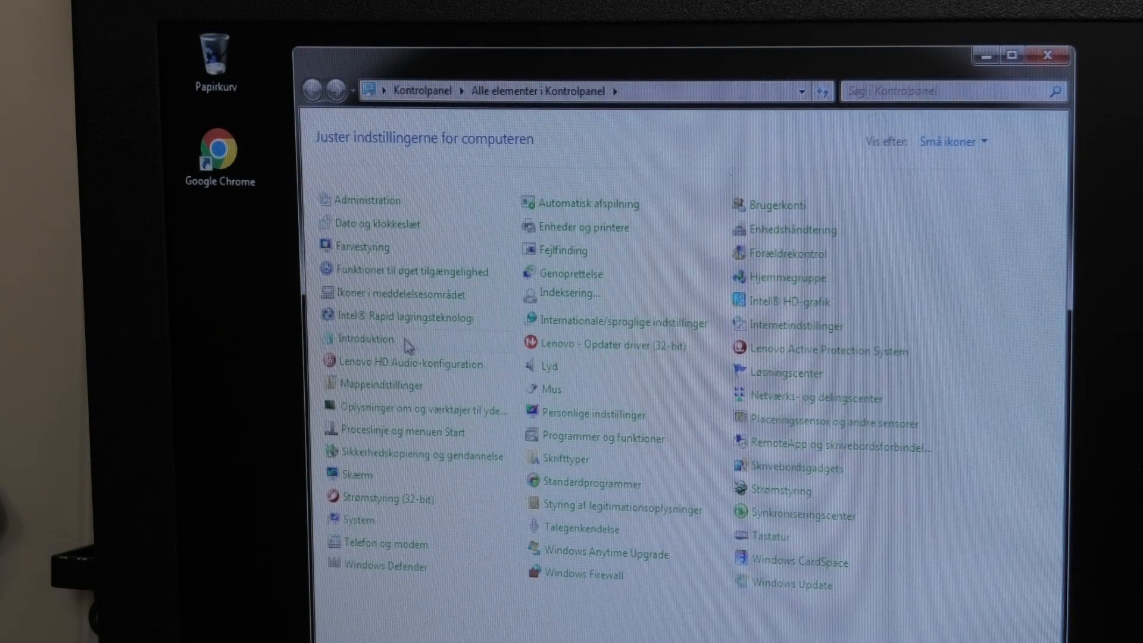
Show the System overview: Windows 7 Professional SP1, Pentium G3240T, 4 GB RAM, 64-bit.
{"action": "left_click", "coordinate": [367, 200]}
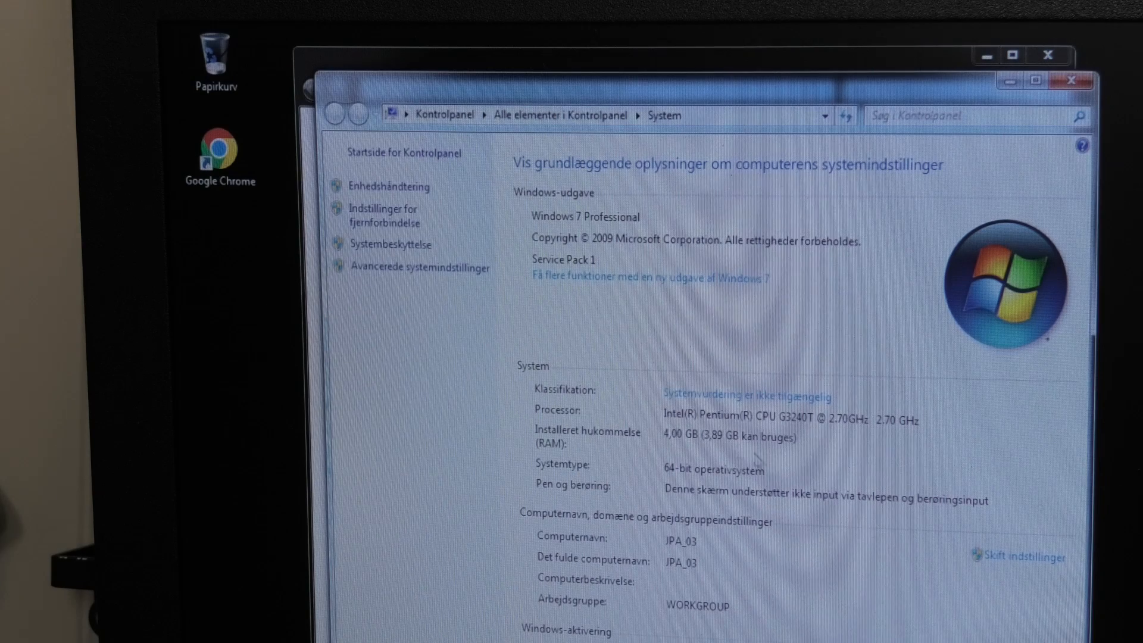
{"action": "mouse_move", "coordinate": [666, 430]}
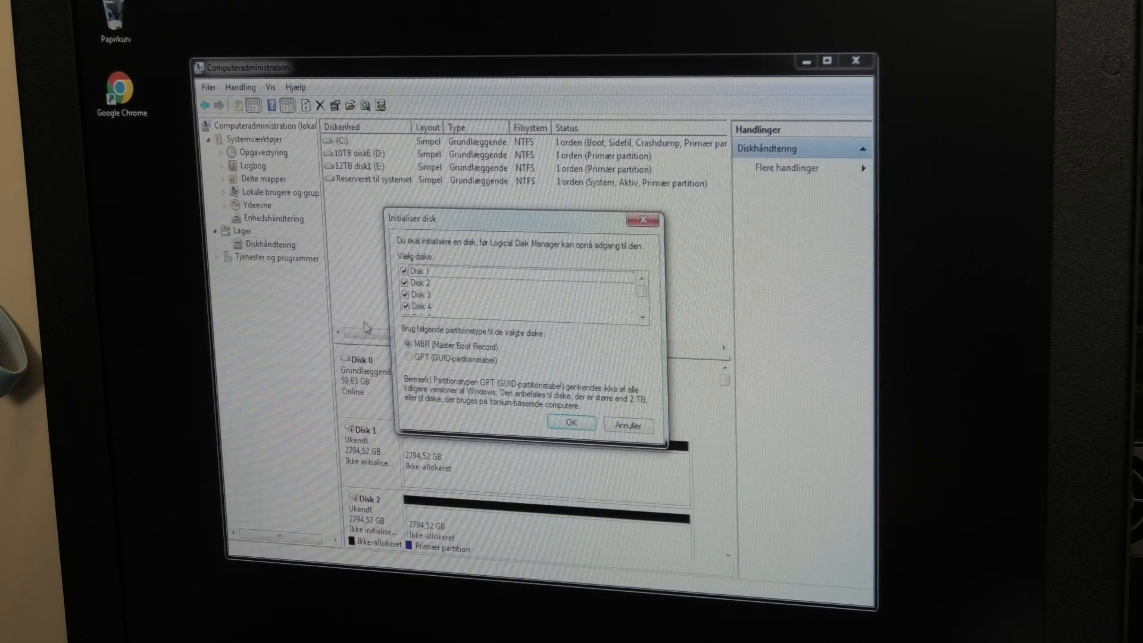
{"action": "mouse_move", "coordinate": [532, 292]}
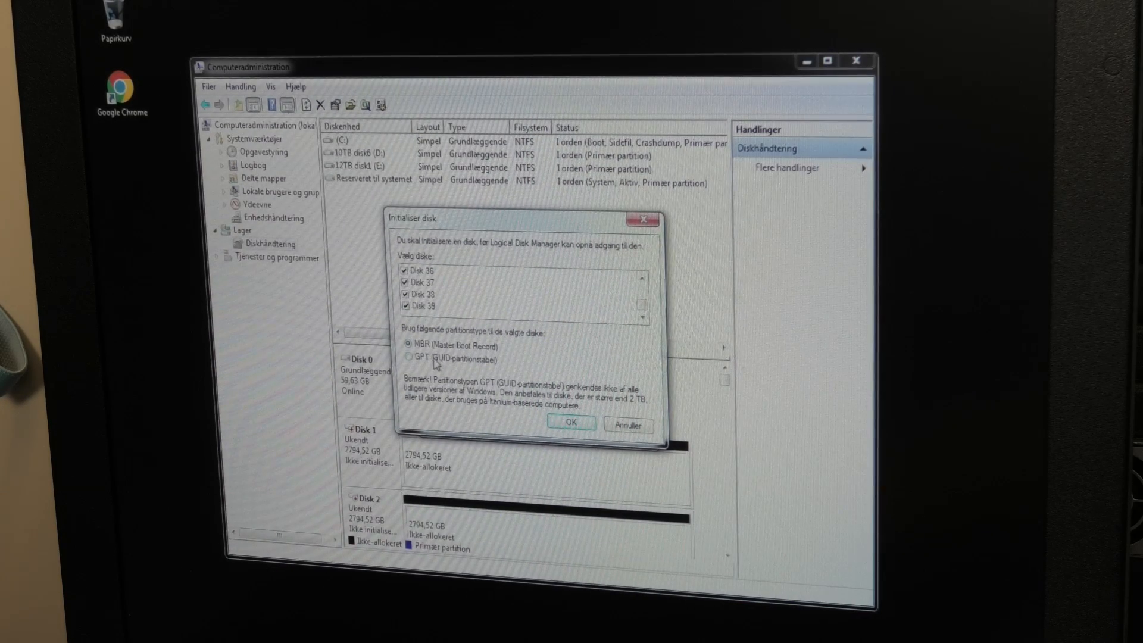
Initialize all checked disks with the GPT (GUID-partitionstabel) partition style.
{"action": "left_click", "coordinate": [409, 358]}
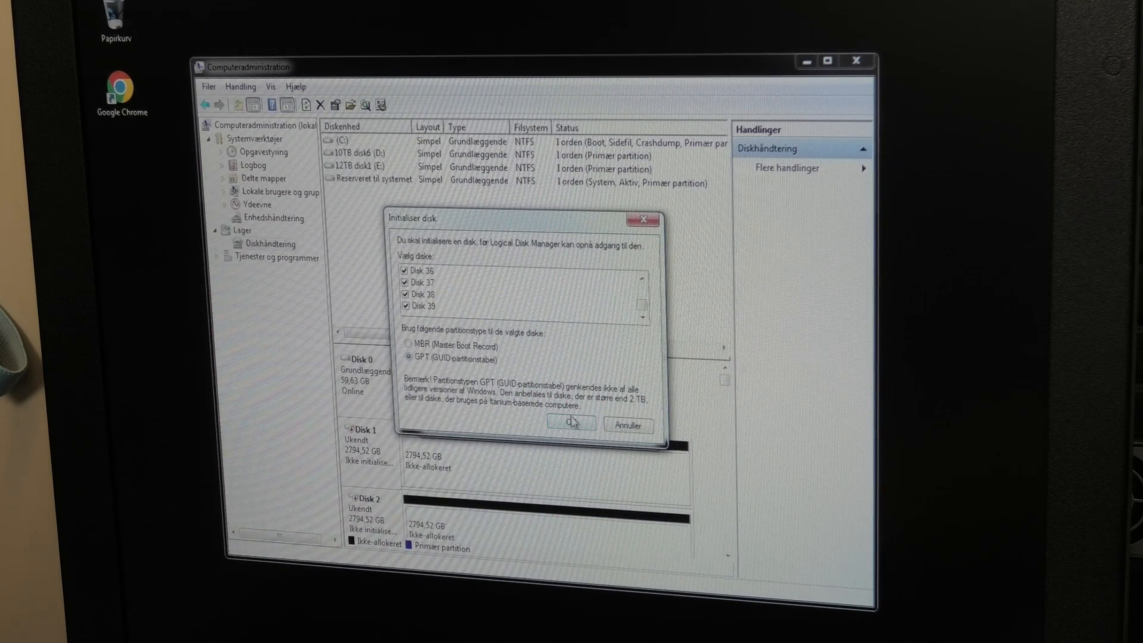
{"action": "left_click", "coordinate": [572, 425]}
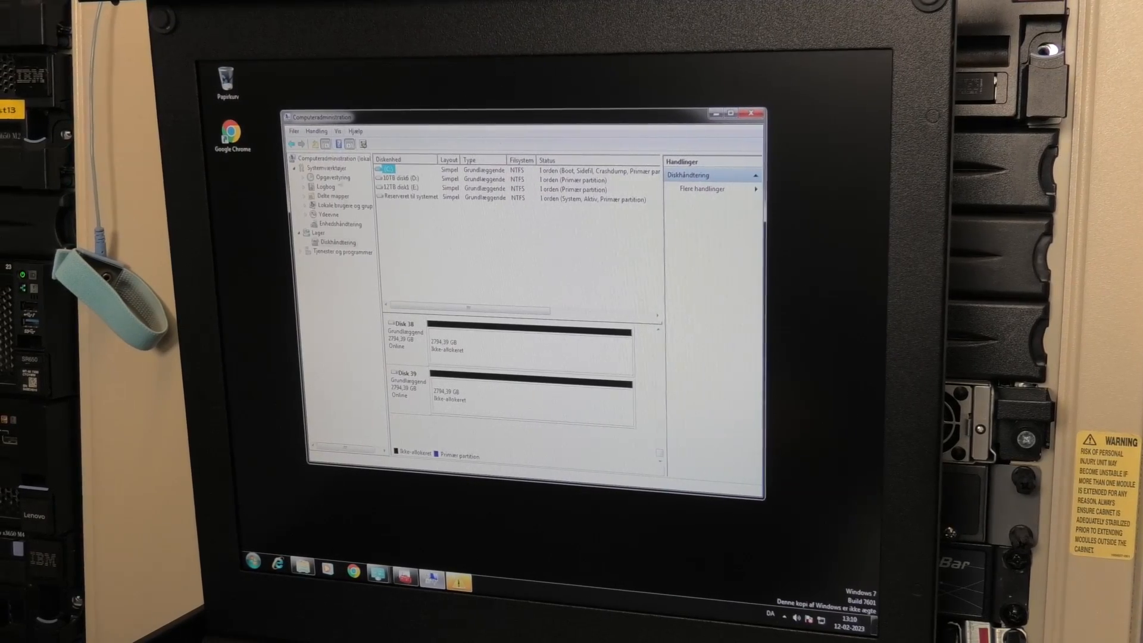
Bring up the refresh and rescan options for Diskhåndtering after the disks show 2794.39 GB unallocated.
{"action": "right_click", "coordinate": [335, 243]}
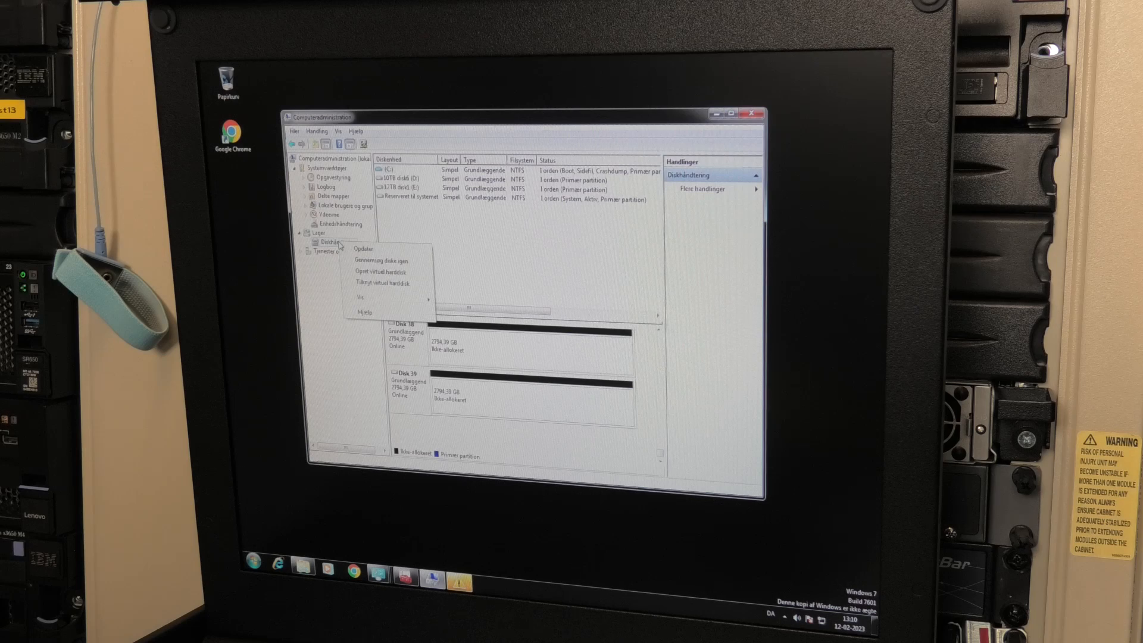